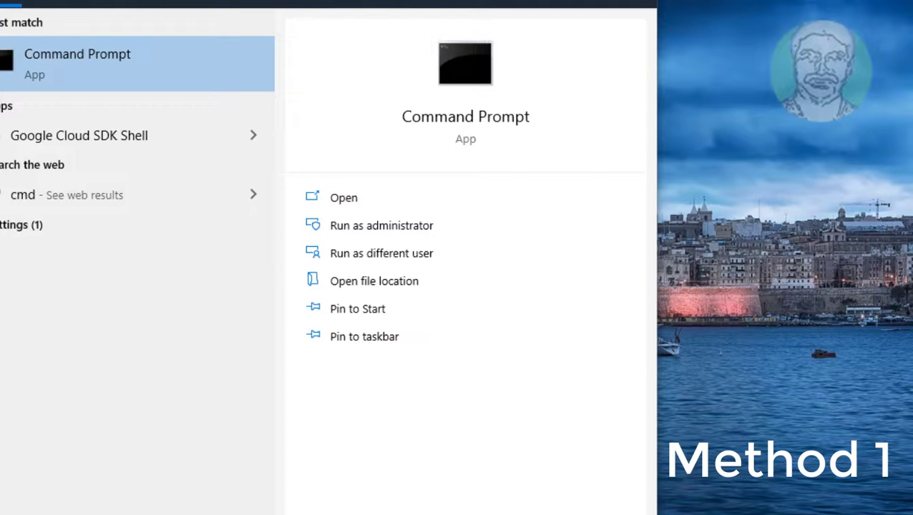
Step: Launch Command Prompt as administrator and approve the User Account Control prompt
right_click(78, 60)
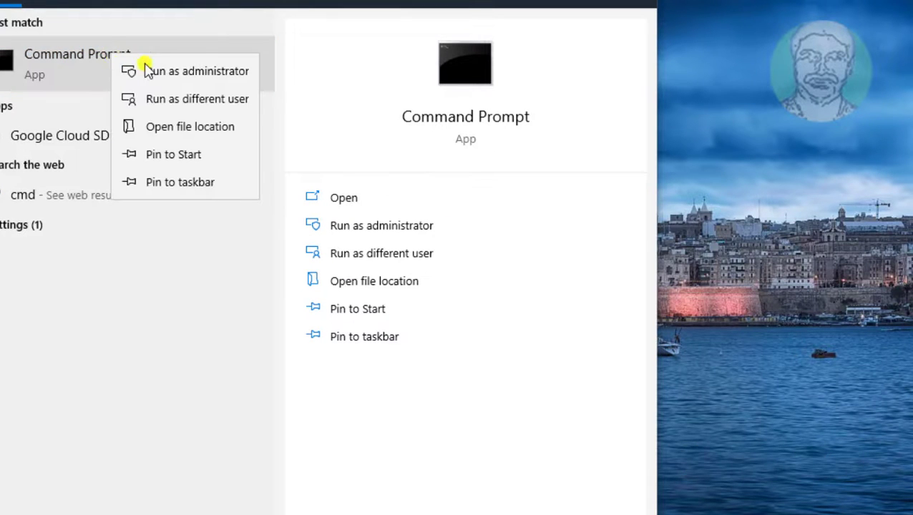
click(198, 72)
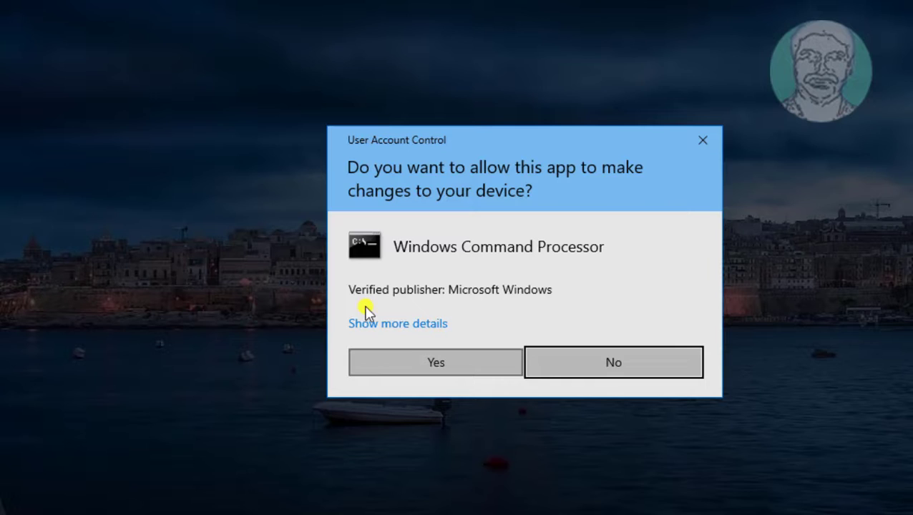
click(435, 362)
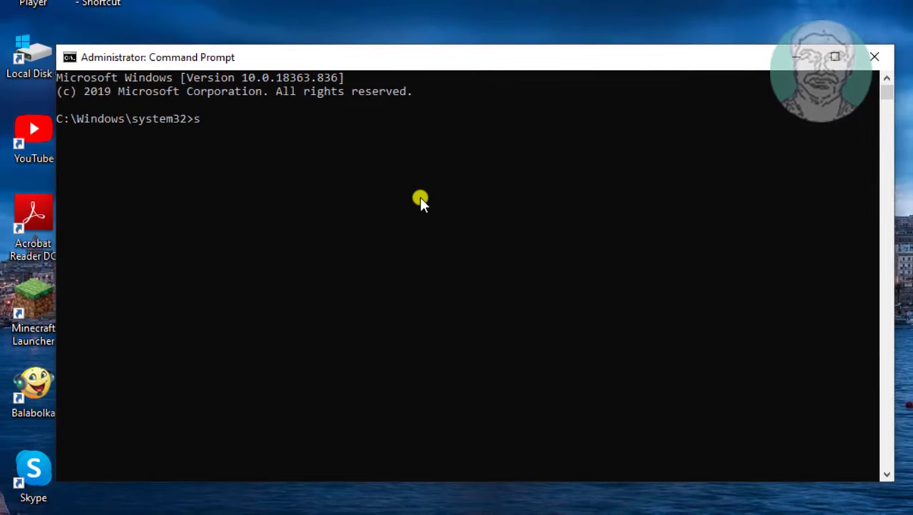
Step: Run sfc /scannow and let the system file verification reach 100%
text(fc /s)
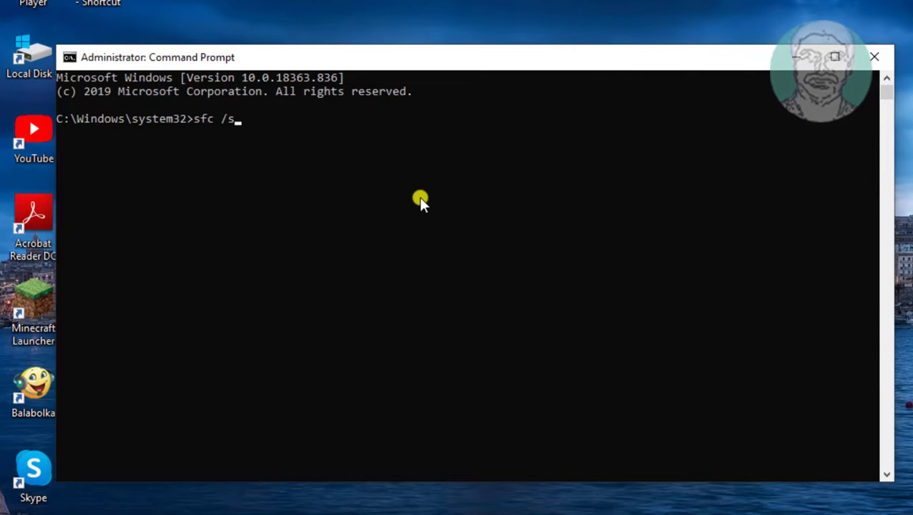
text(cannow)
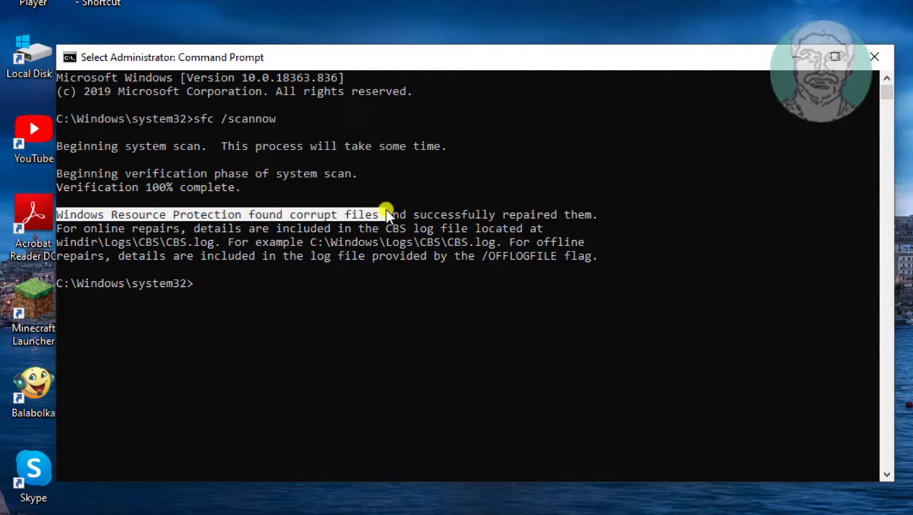
Step: Highlight the corrupt-files-repaired message, then exit Command Prompt
drag(387, 214, 594, 215)
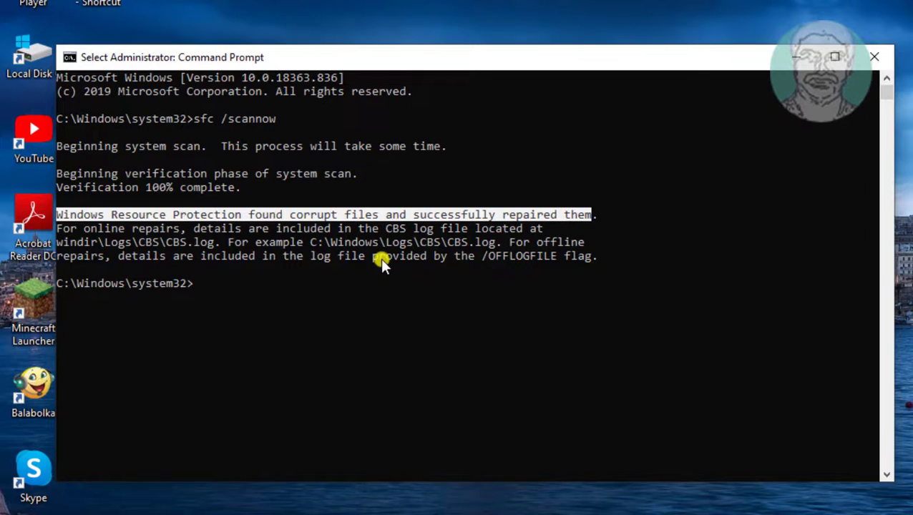
mouse_move(420, 275)
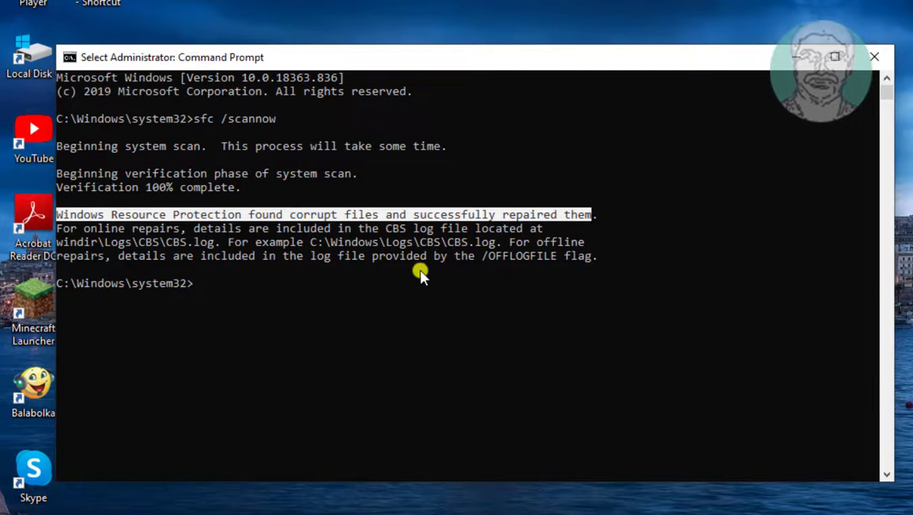
mouse_move(236, 299)
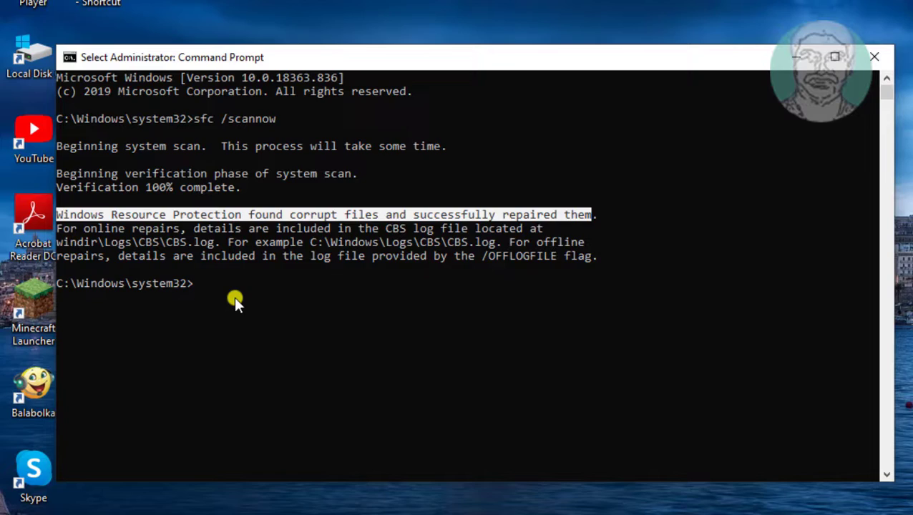
text(ex)
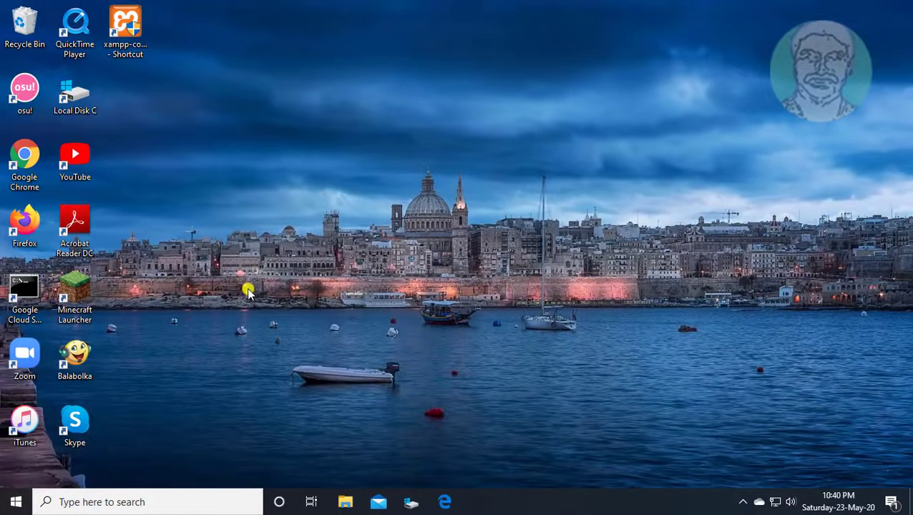
mouse_move(529, 296)
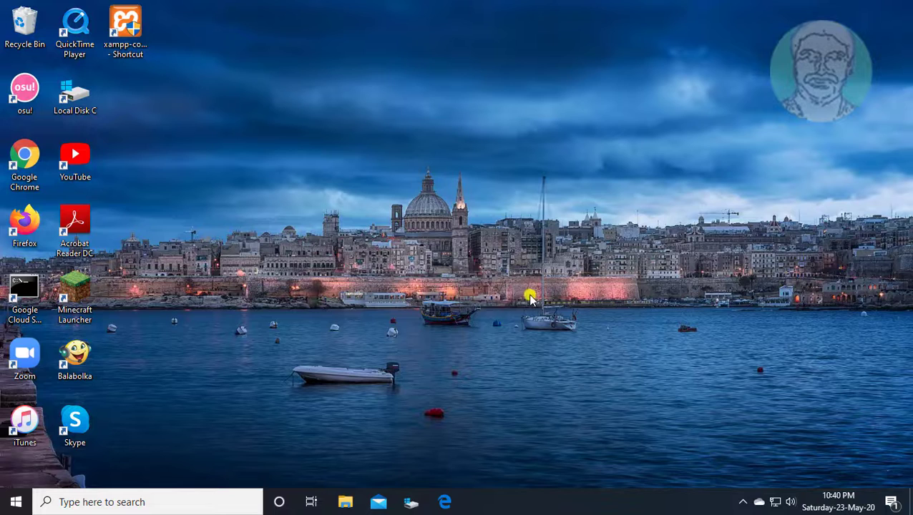
mouse_move(488, 370)
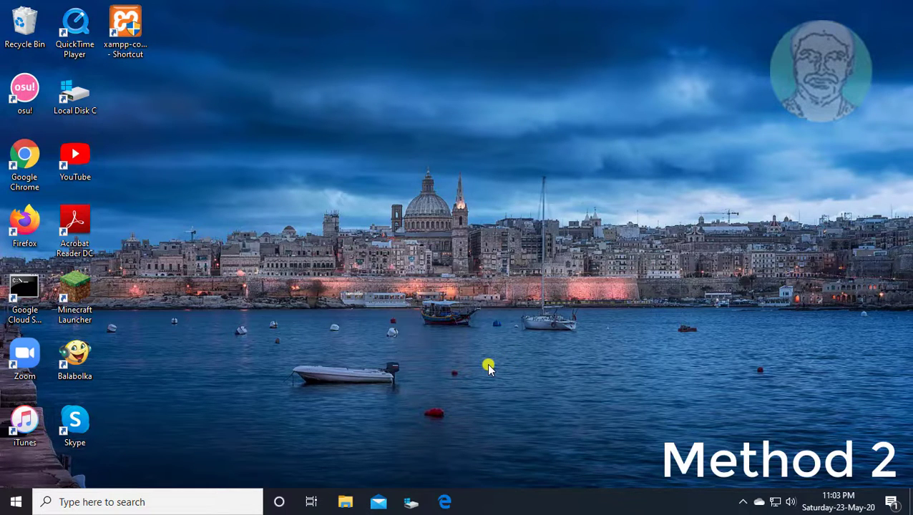
mouse_move(286, 398)
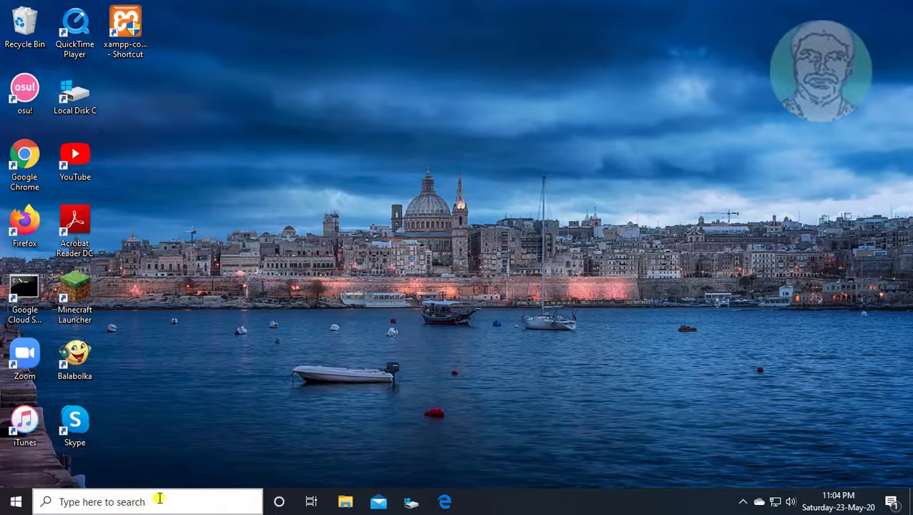
Step: Search cmd from the taskbar and launch a fresh administrator Command Prompt
text(cmd)
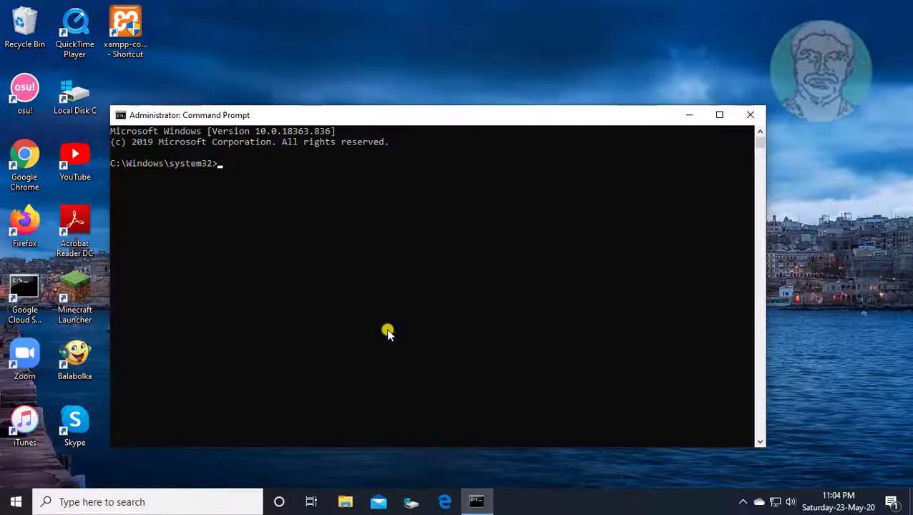
Step: Run bcdedit.exe /set {current} nx AlwaysOff in the maximized window, then exit
click(718, 115)
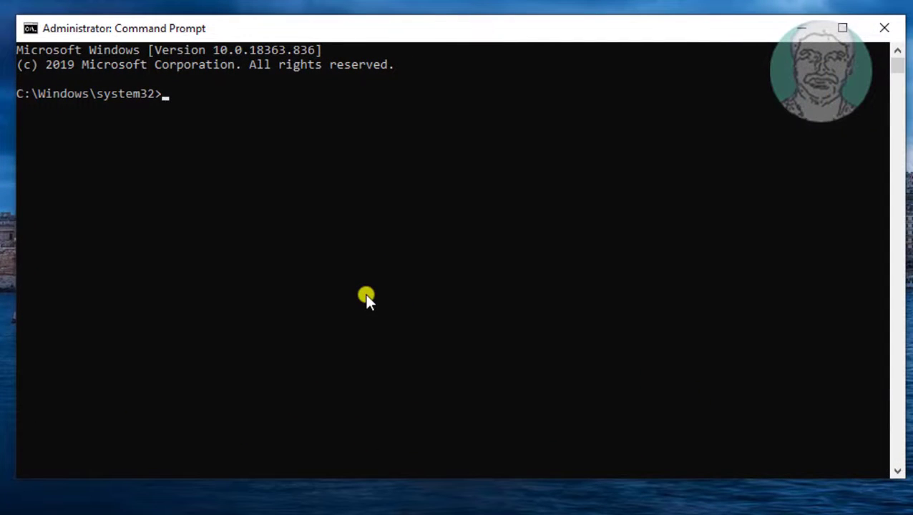
text(bcdedit.exe /)
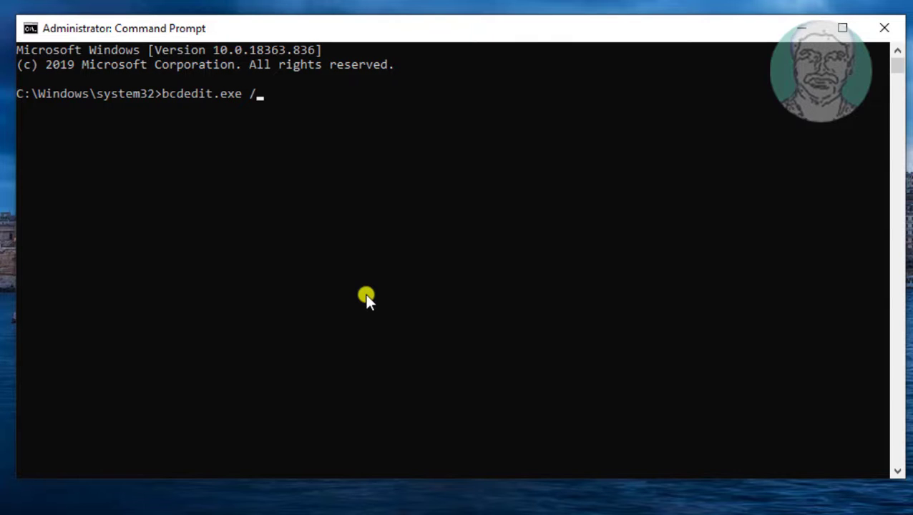
text(set)
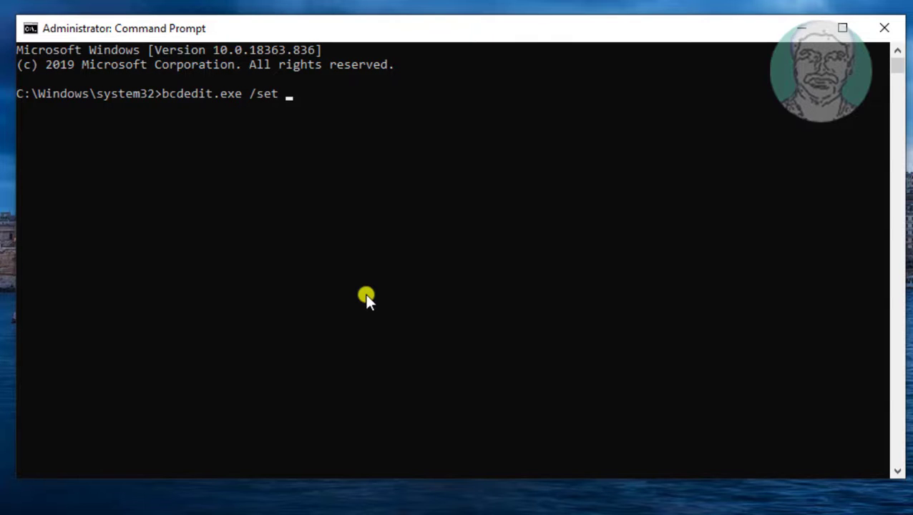
text({curr)
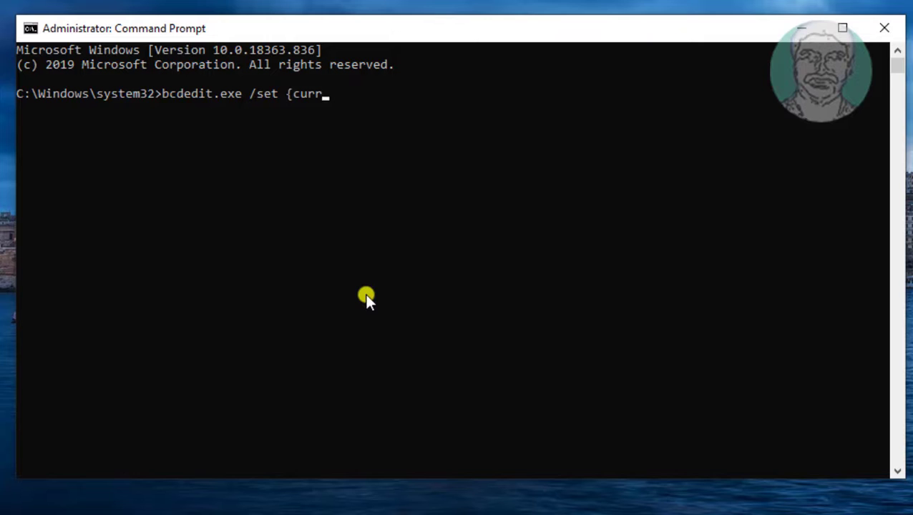
text(ent)
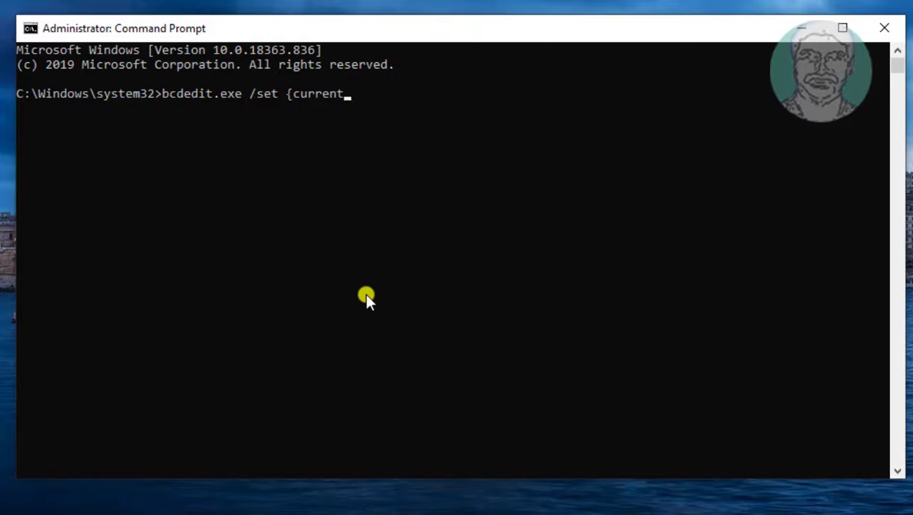
text(nx)
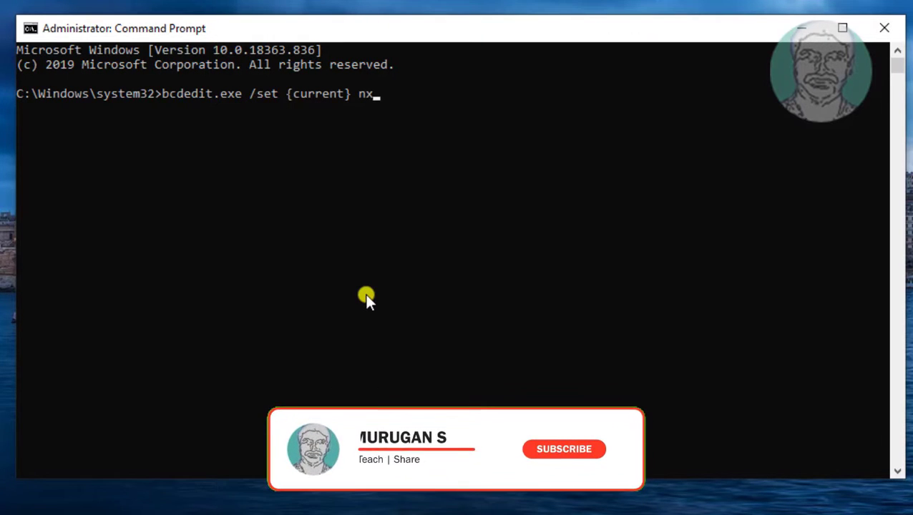
text(" ")
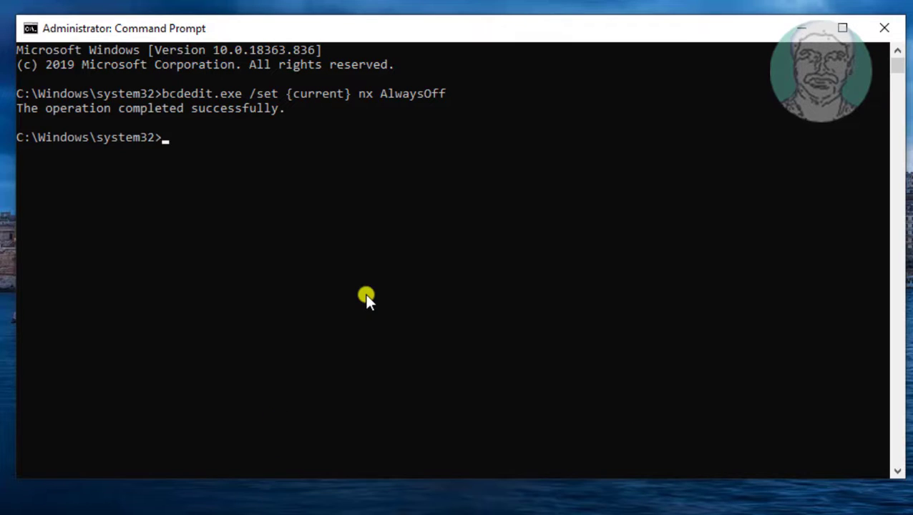
text(exit)
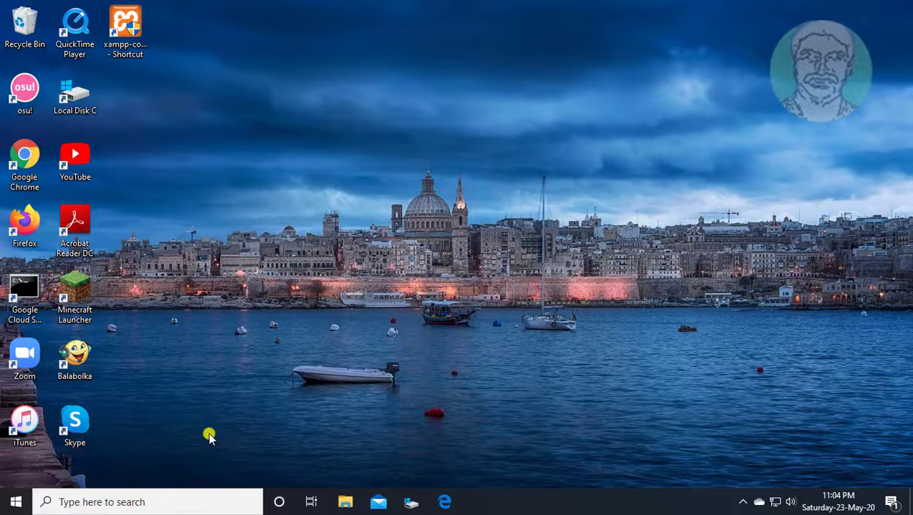
Step: Restart Windows from the Start menu power options
click(14, 501)
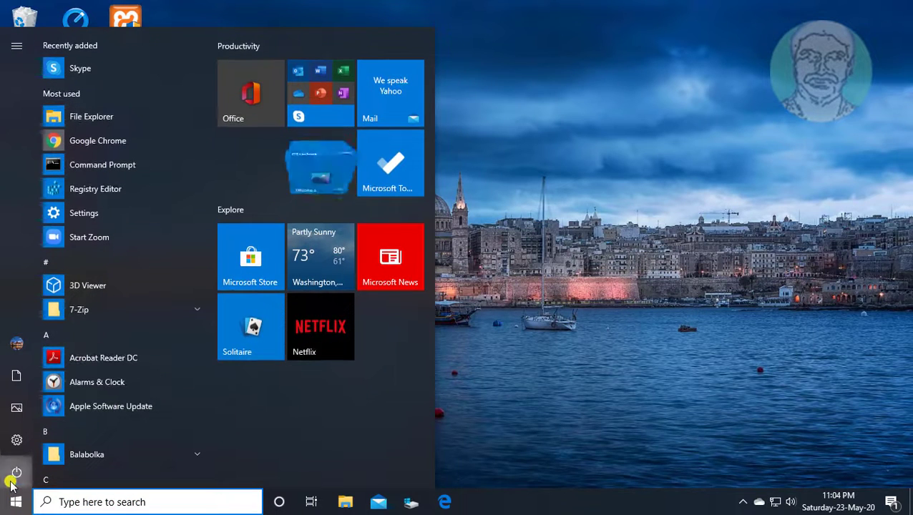
click(17, 472)
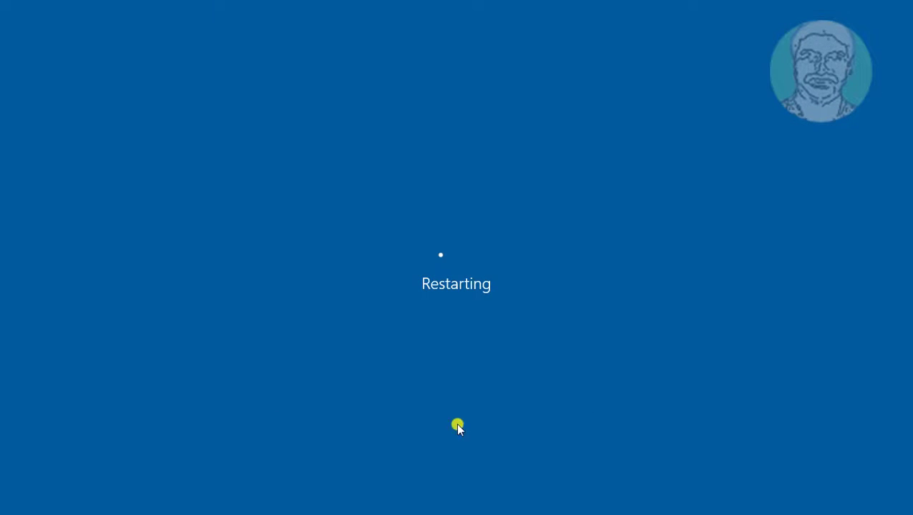